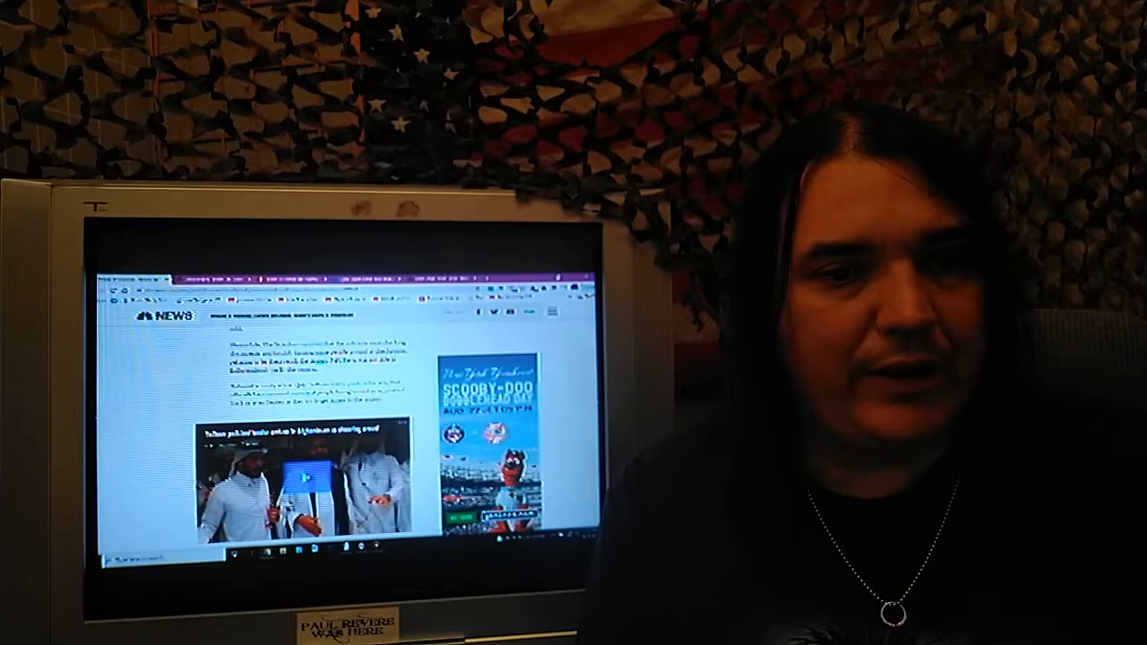
{"action": "scroll", "scroll_direction": "down", "scroll_amount": 3}
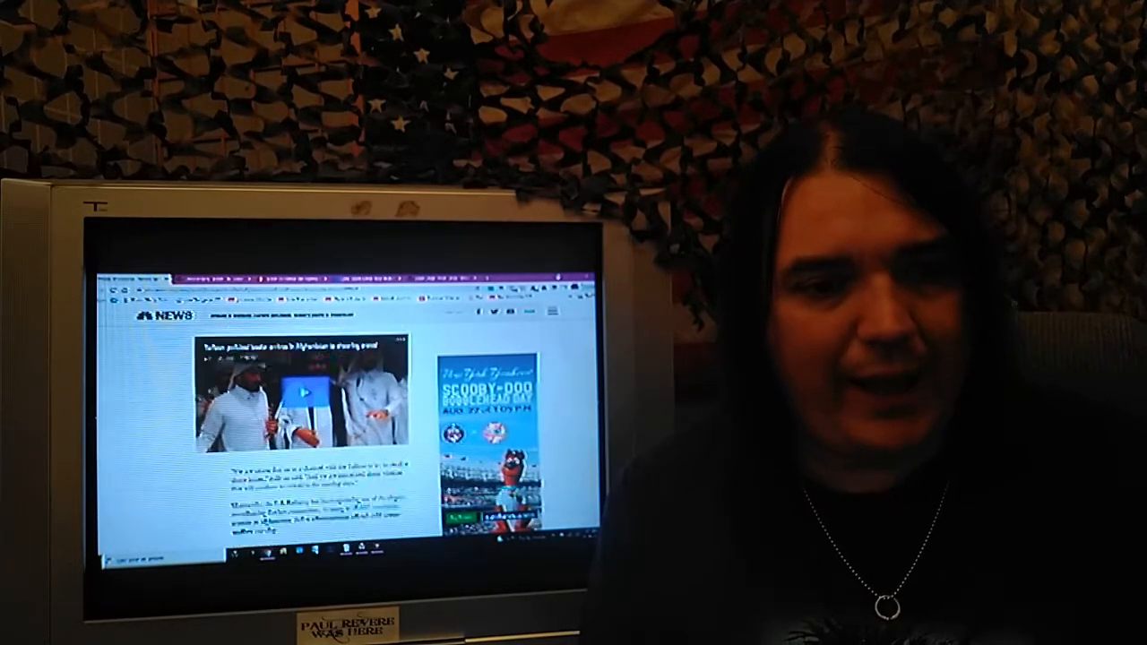